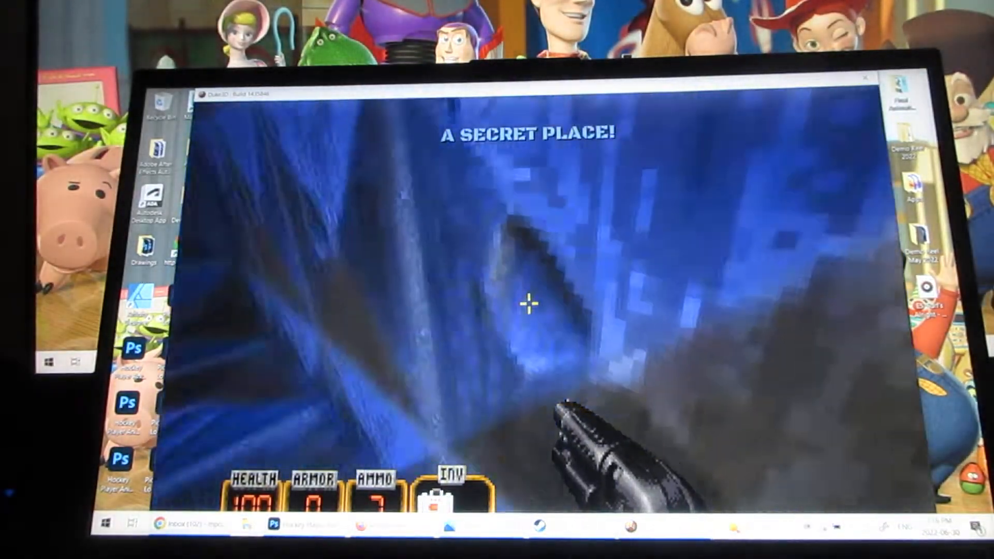
Step: Find the secret area and take the skip-level exit to complete Movie Set
key("Escape")
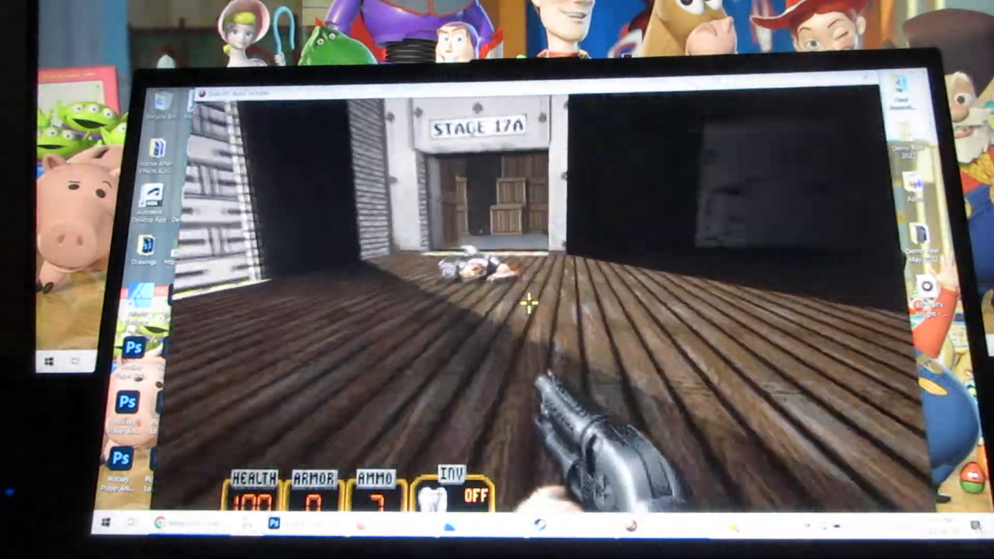
mouse_move(529, 305)
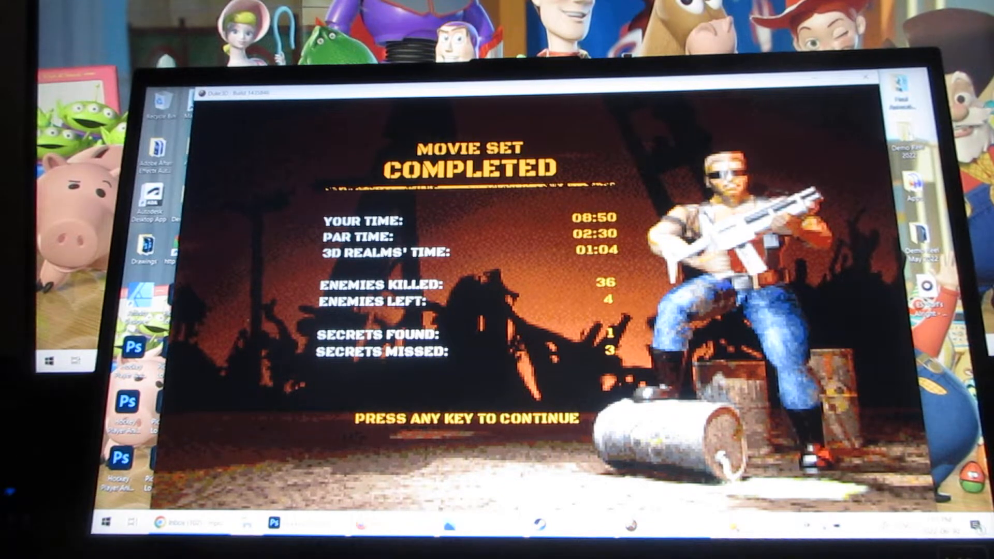
Step: Dismiss the level summary and browse saved games with Slot 5 highlighted
key("space")
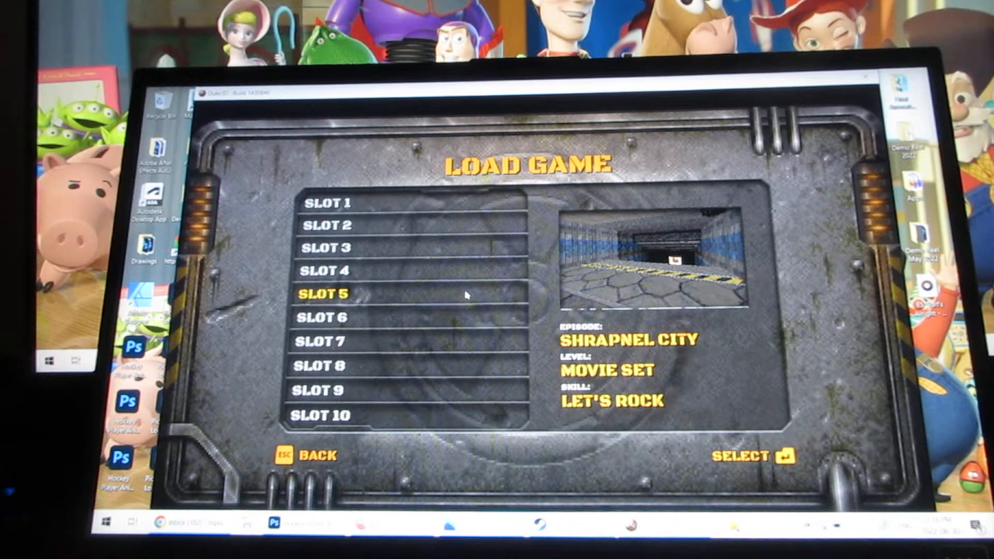
Step: Load the Slot 5 Movie Set save and pick up Devastator ammo in the brick room
left_click(740, 455)
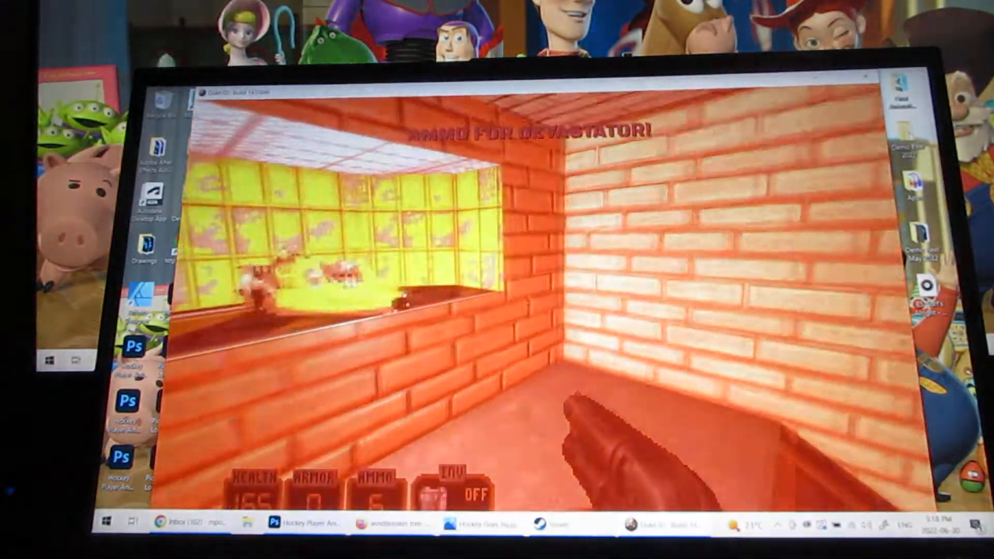
key("escape")
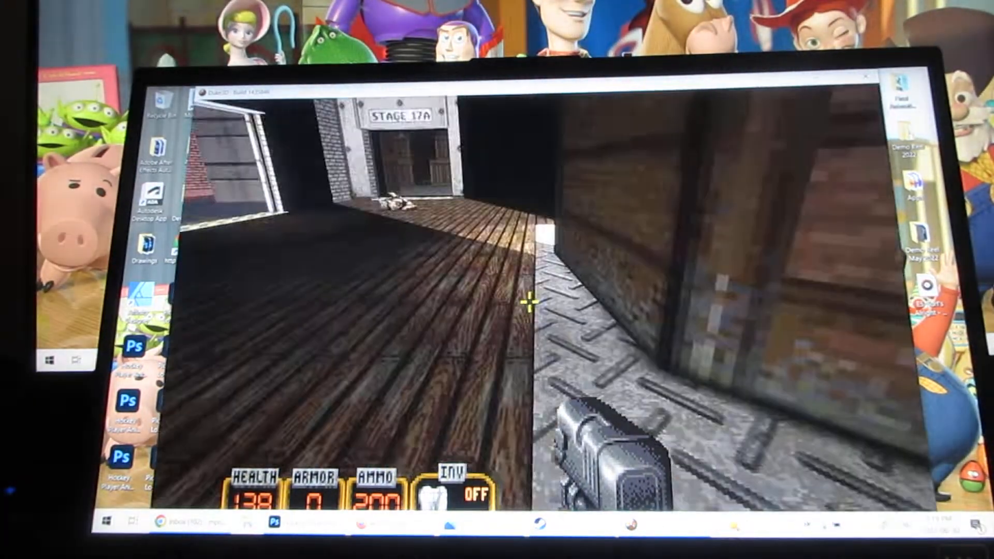
Step: Walk back to the Stage 17A hangar and bring up the Pause Menu
key("Escape")
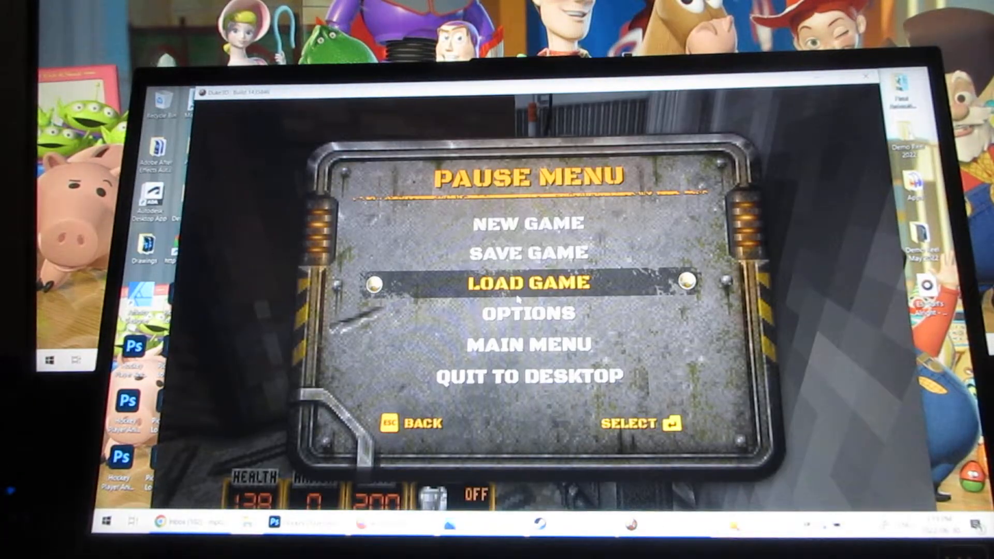